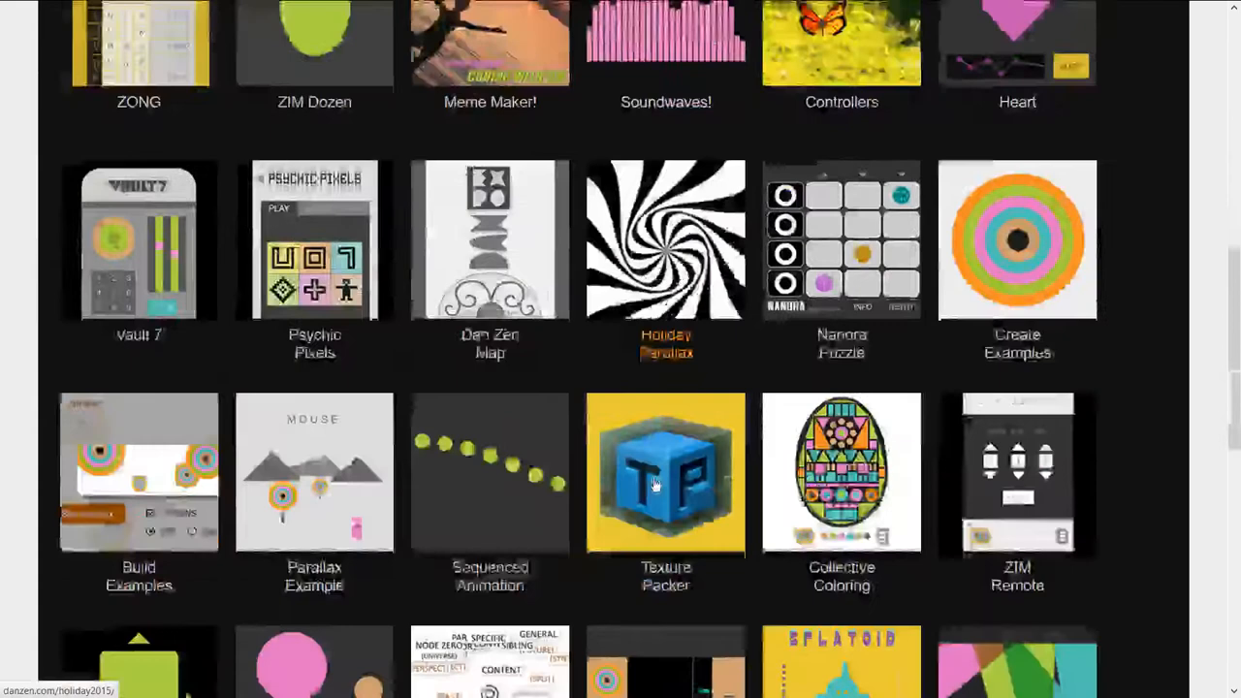
Scroll the examples gallery and open the Parallax Example thumbnail.
{"action": "scroll", "scroll_direction": "down", "scroll_amount": 3}
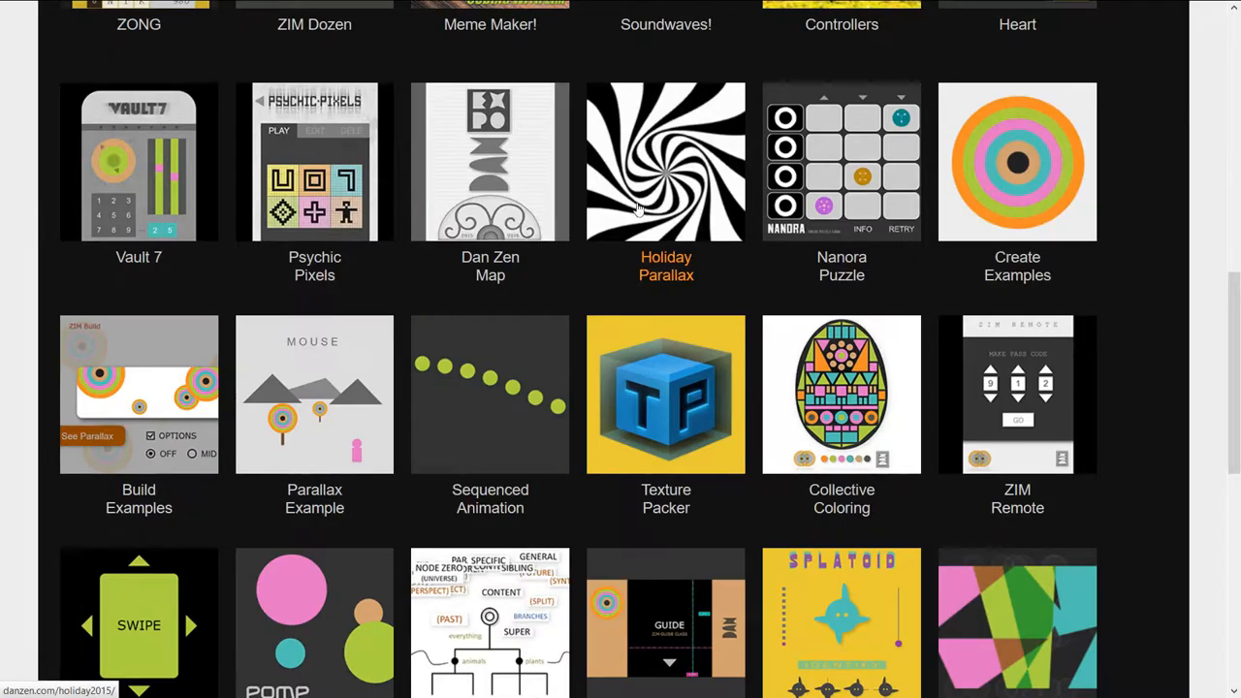
{"action": "mouse_move", "coordinate": [314, 412]}
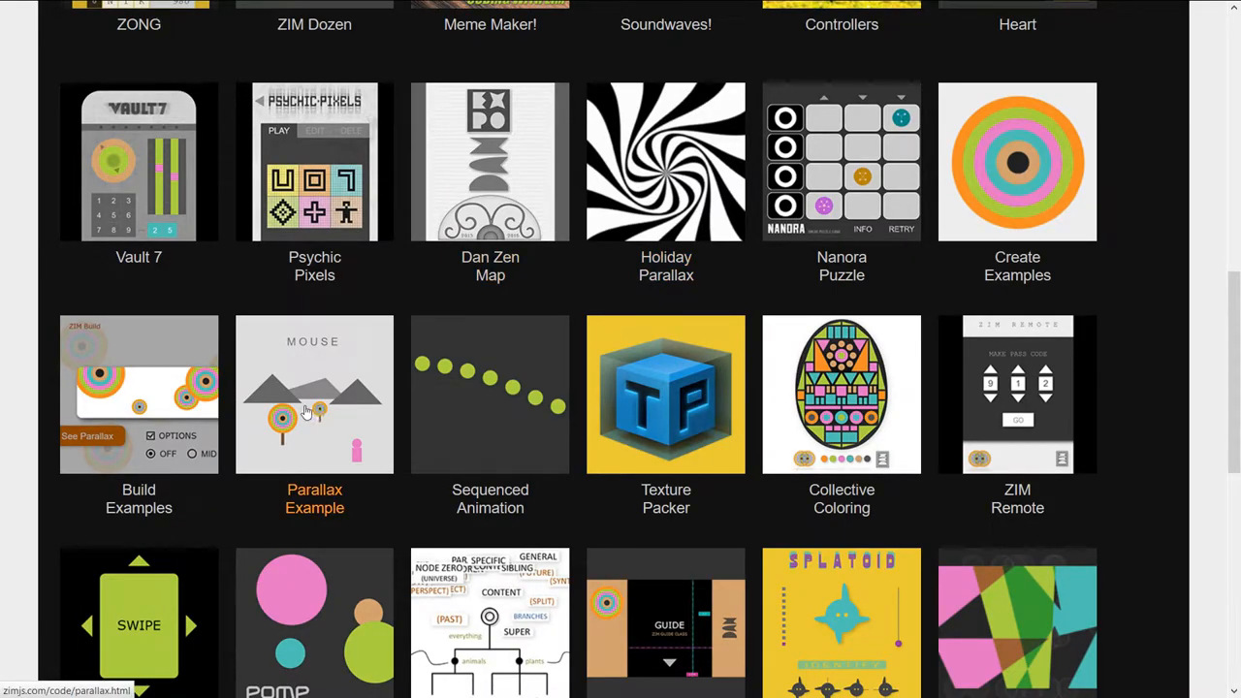
{"action": "left_click", "coordinate": [314, 393]}
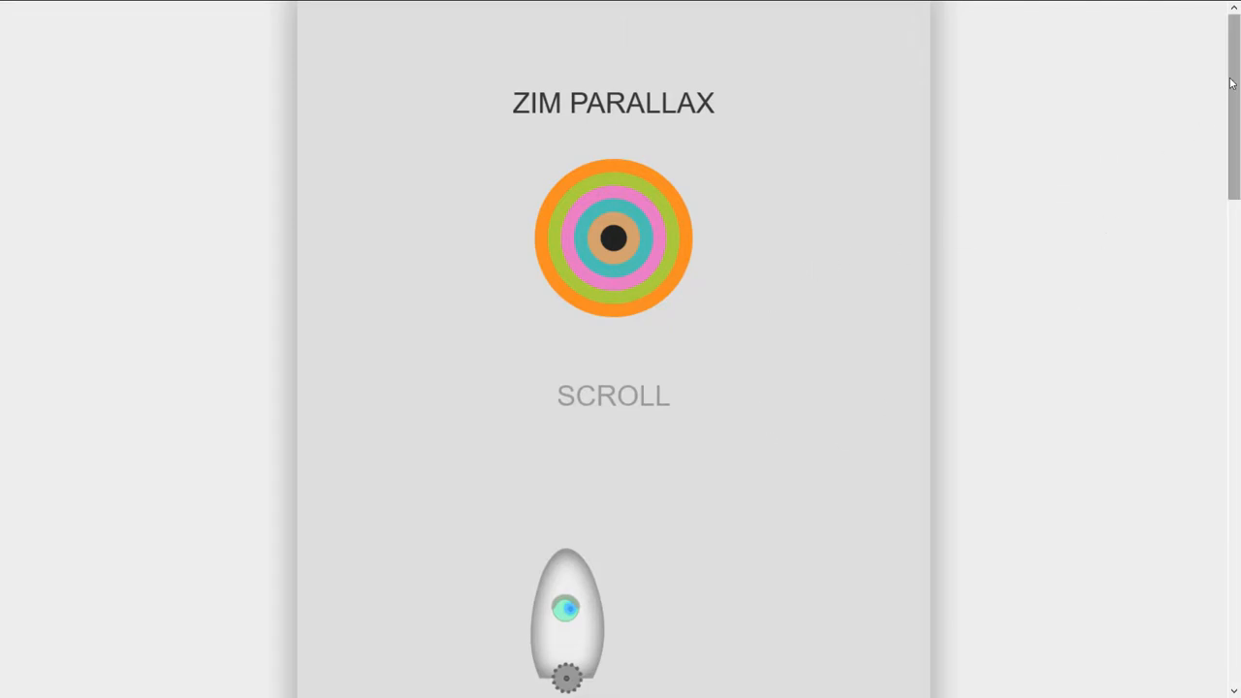
Scroll down from the ZIM PARALLAX title past the ANIMATE rocket to the MOUSE mountain scene.
{"action": "scroll", "scroll_direction": "down", "scroll_amount": 3}
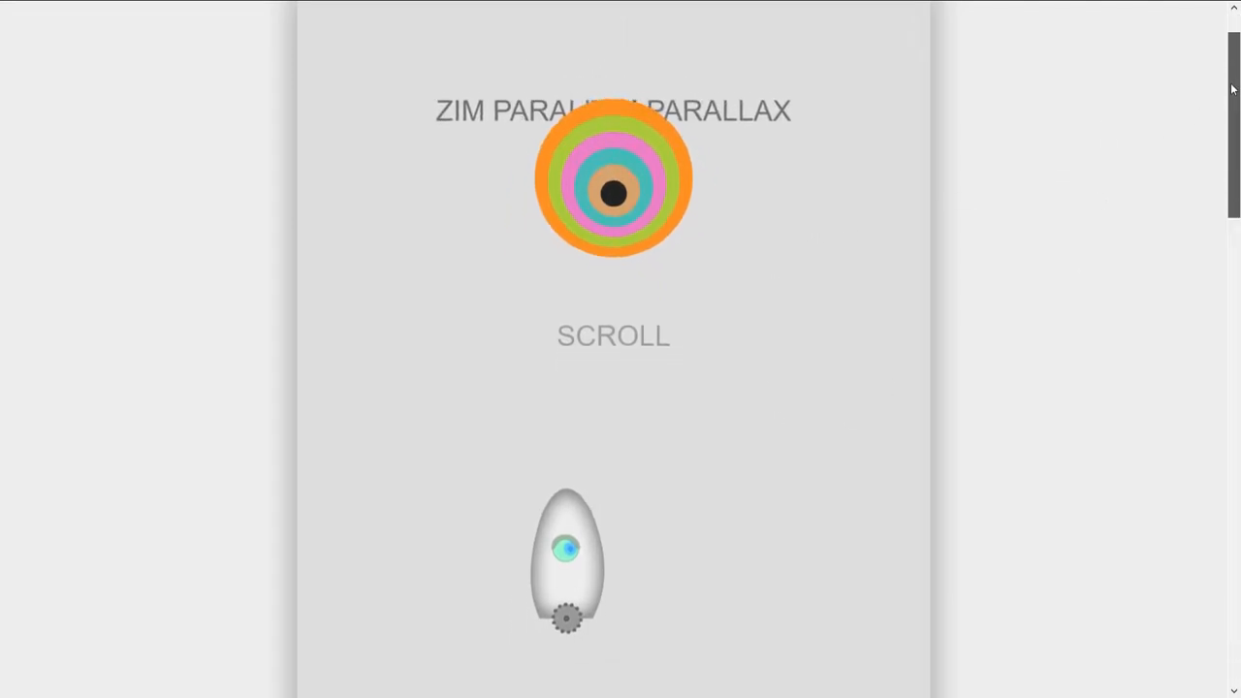
{"action": "scroll", "scroll_direction": "down", "scroll_amount": 3}
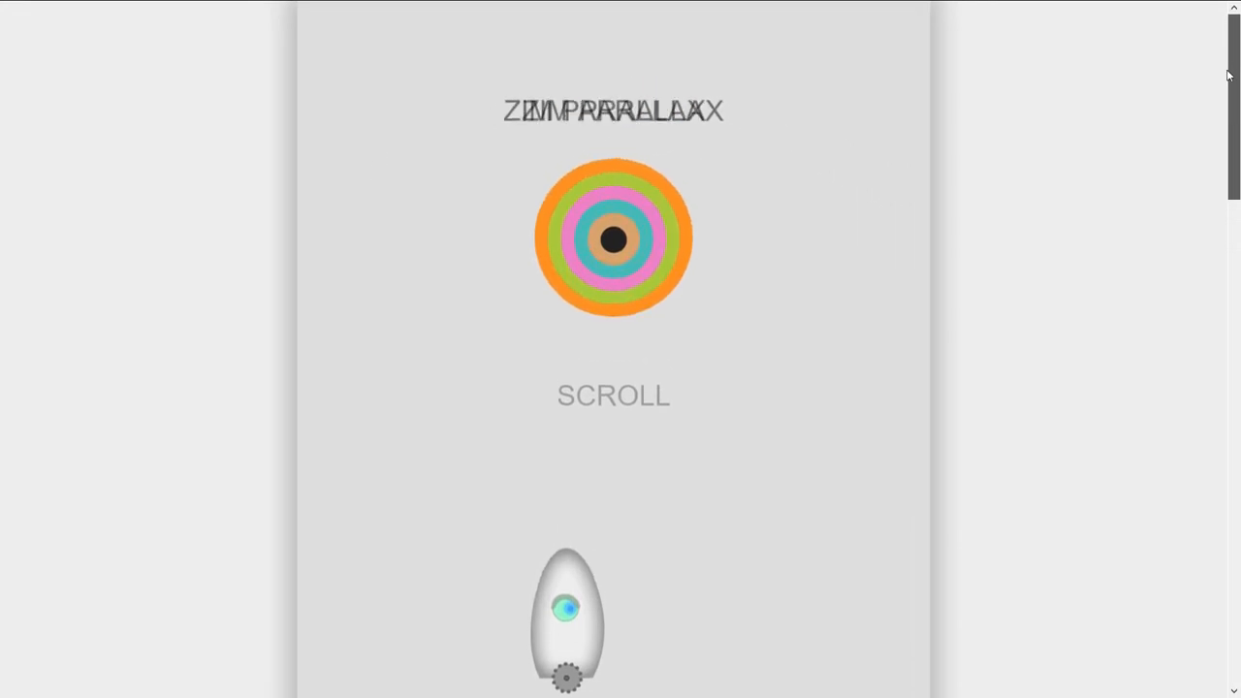
{"action": "scroll", "scroll_direction": "down", "scroll_amount": 3}
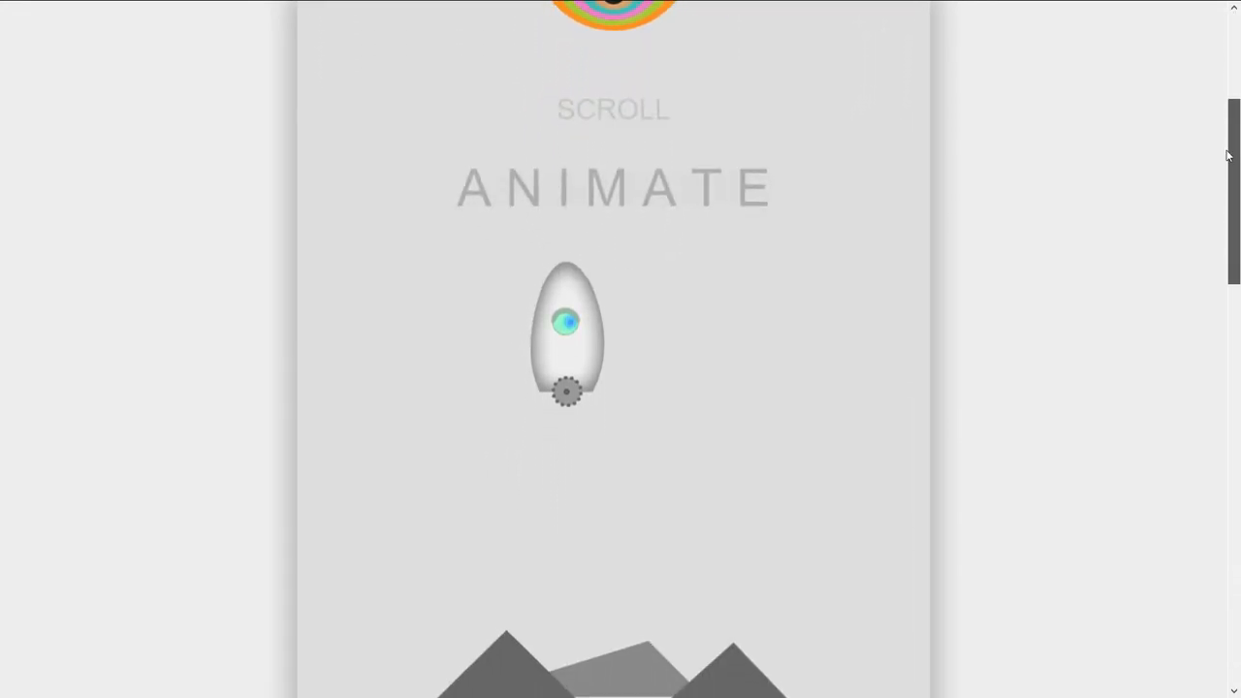
{"action": "scroll", "scroll_direction": "down", "scroll_amount": 3}
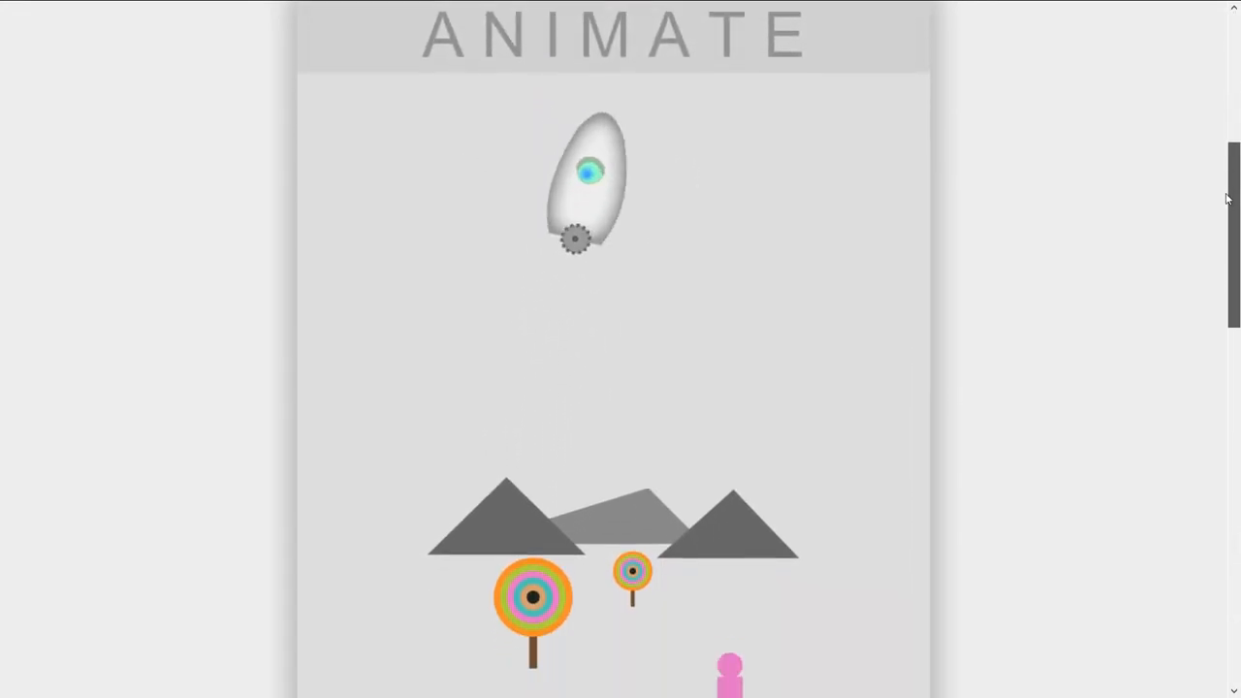
{"action": "scroll", "scroll_direction": "down", "scroll_amount": 3}
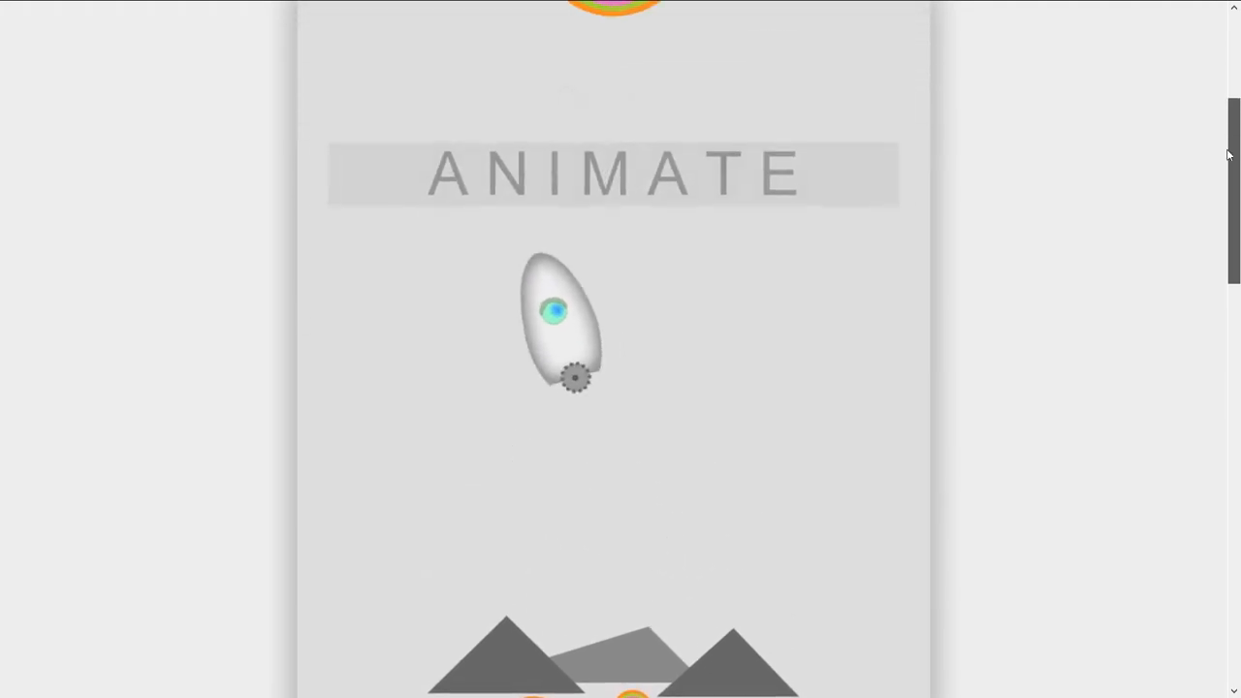
{"action": "scroll", "scroll_direction": "down", "scroll_amount": 3}
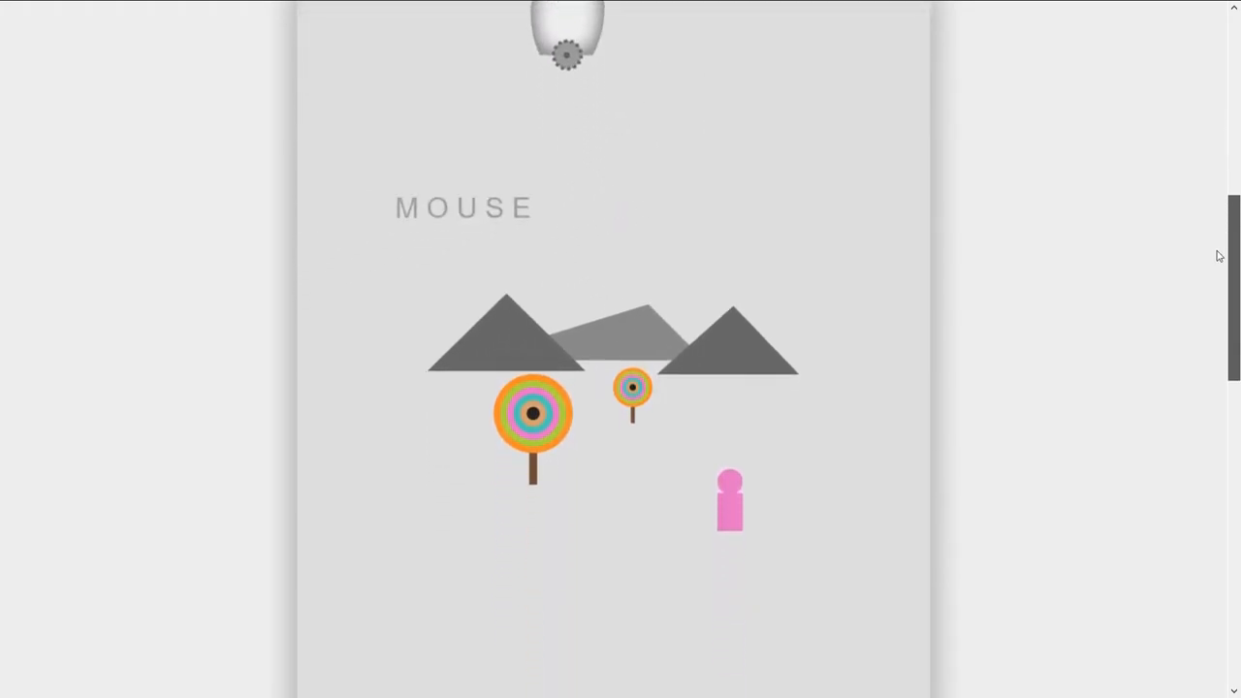
Scroll past the MOUSE scene down to the tilted ZIM logo card and TOP label.
{"action": "scroll", "scroll_direction": "up", "scroll_amount": 3}
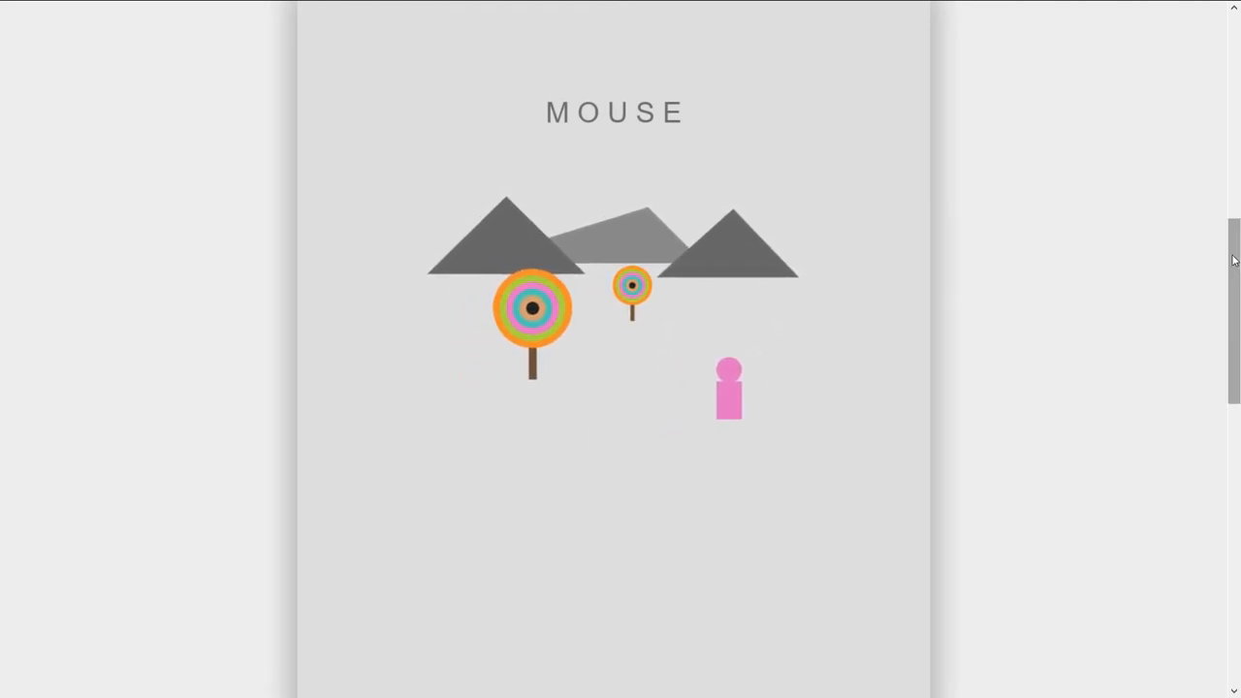
{"action": "scroll", "scroll_direction": "down", "scroll_amount": 3}
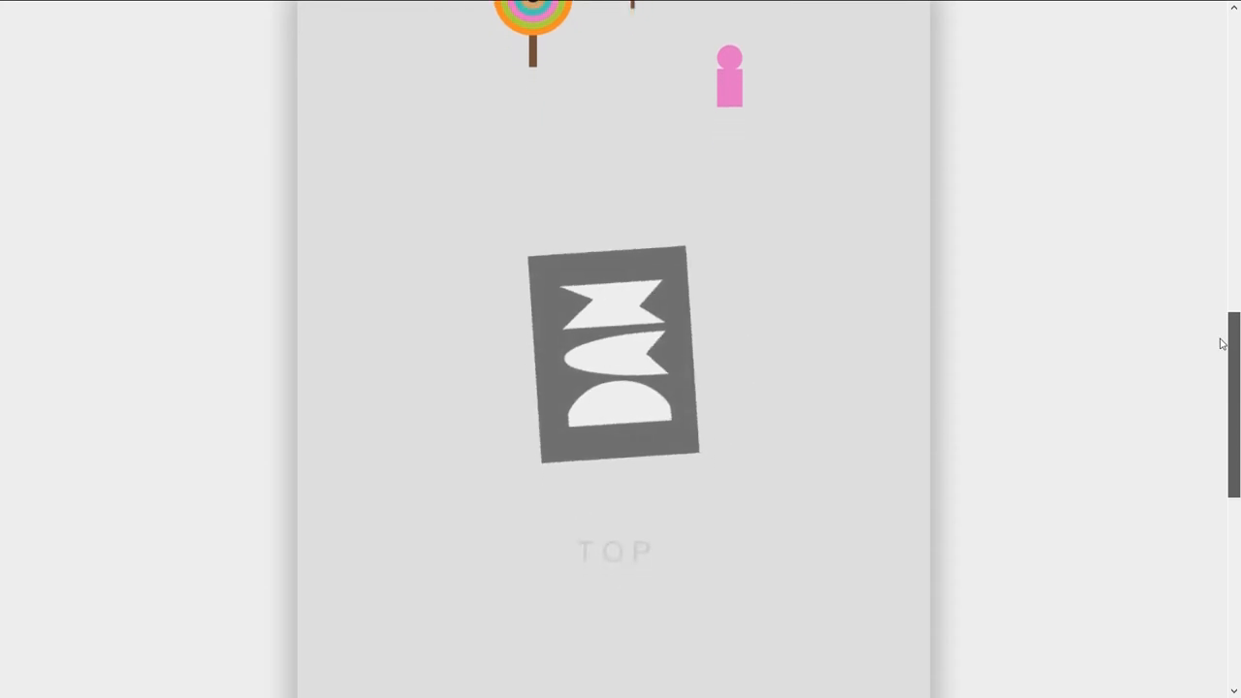